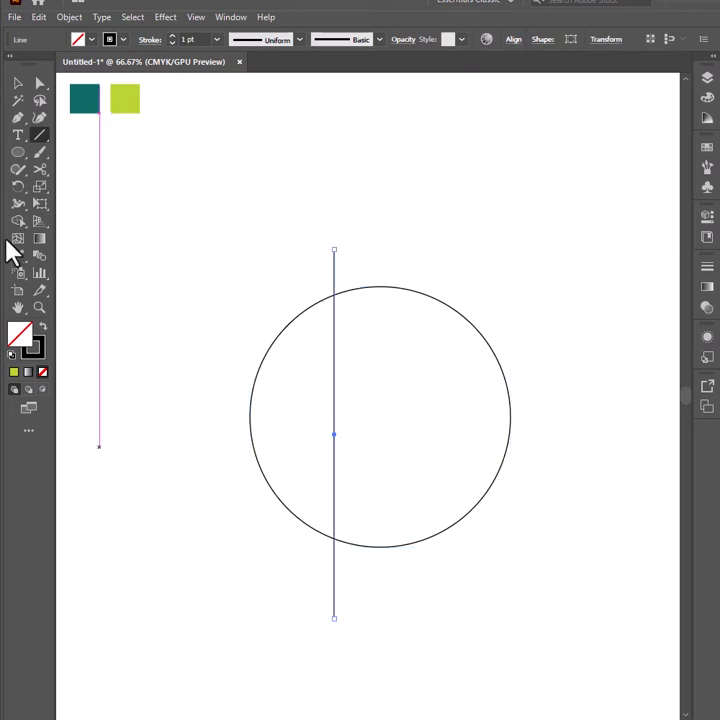
Duplicate the vertical guide line to the right, parallel through the large circle, and deselect.
drag(334, 434, 395, 434)
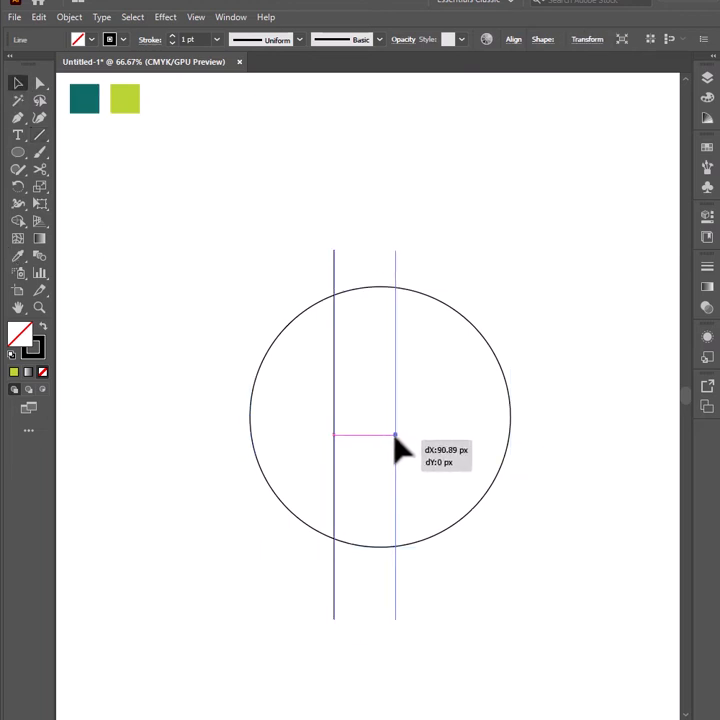
click(513, 40)
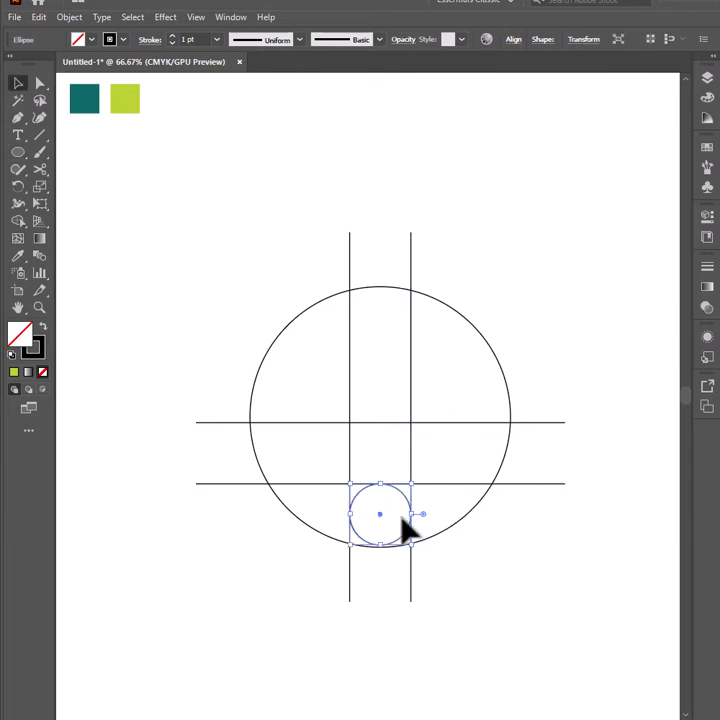
Select the horizontal guides, then copy the small circle straight up along the centre axis.
drag(380, 513, 380, 489)
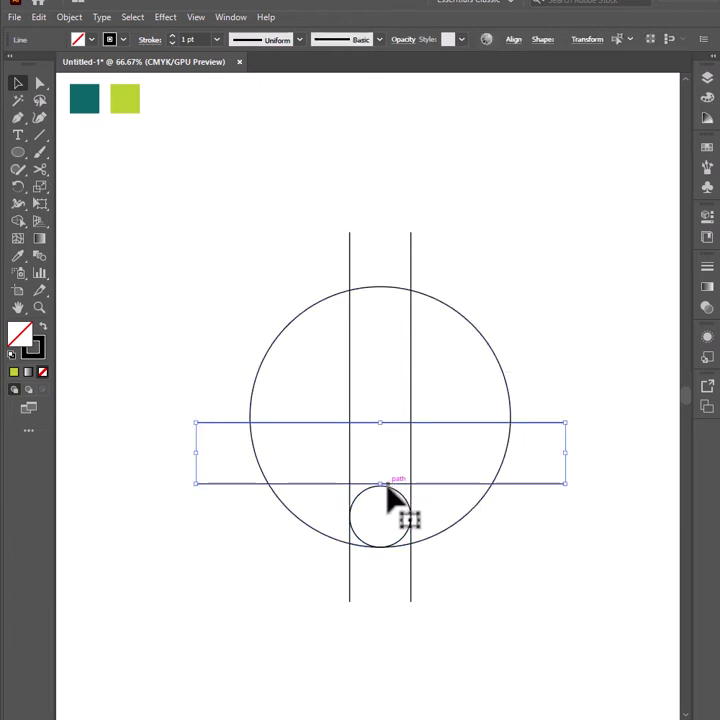
drag(380, 515, 380, 390)
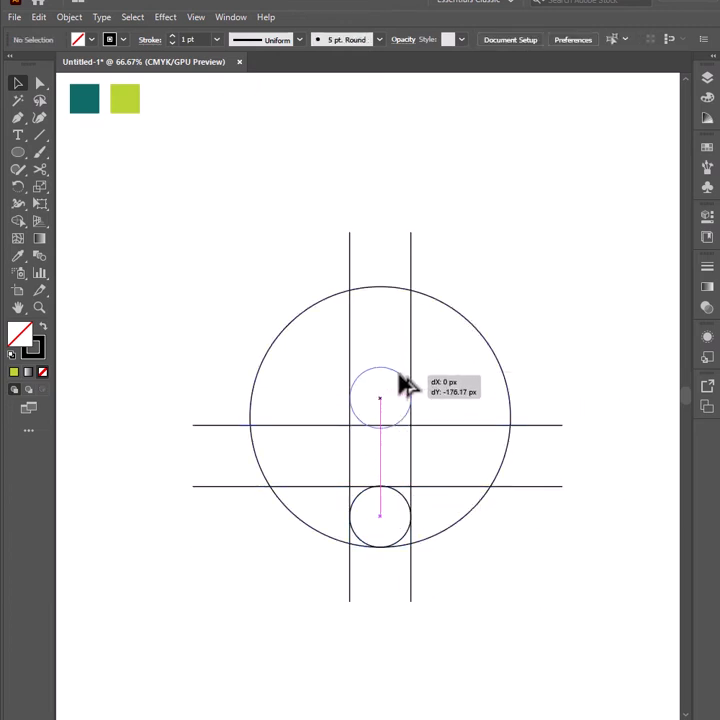